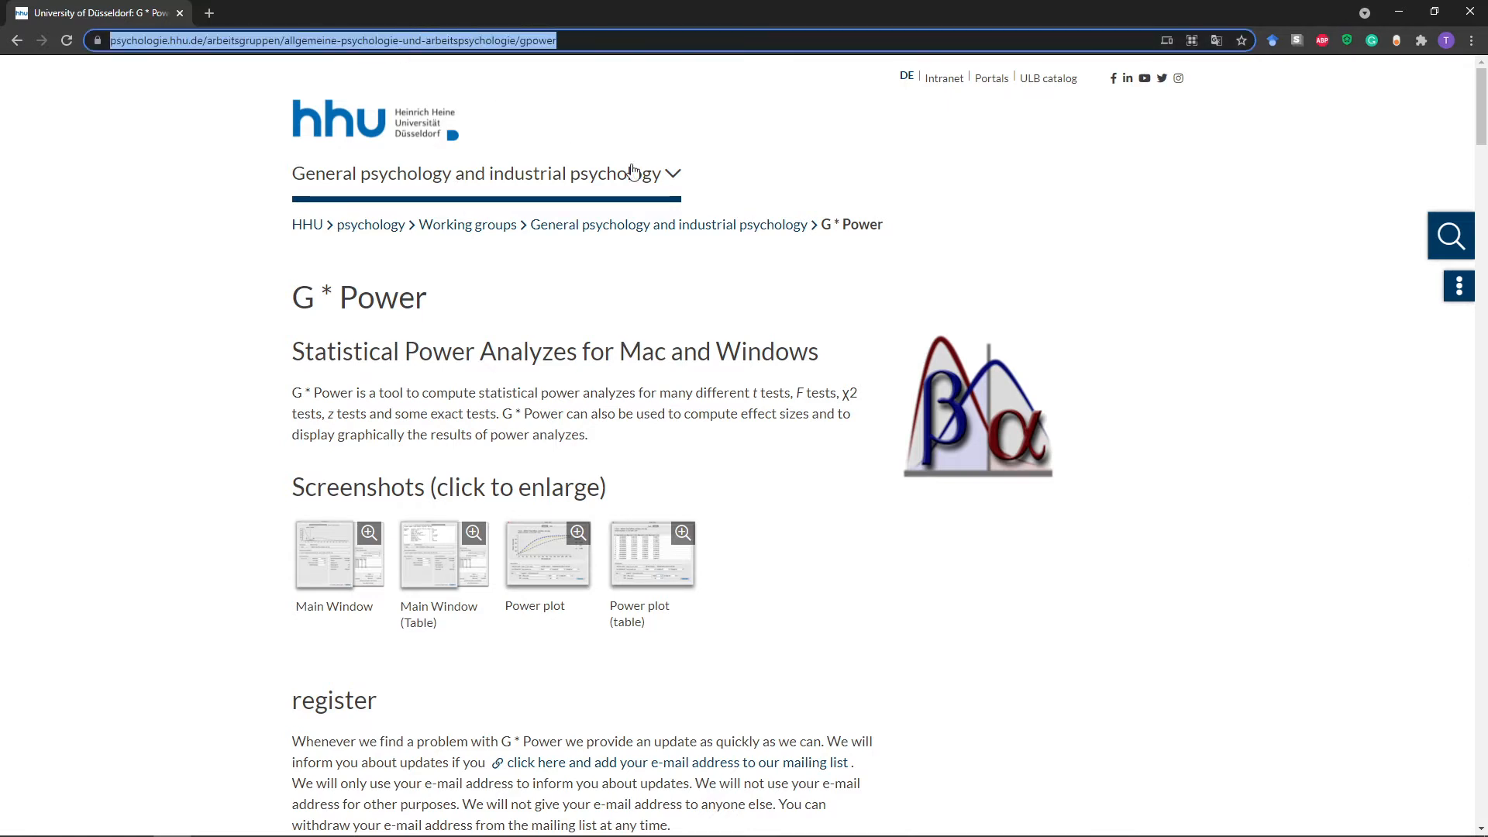
{"action": "mouse_move", "coordinate": [653, 176]}
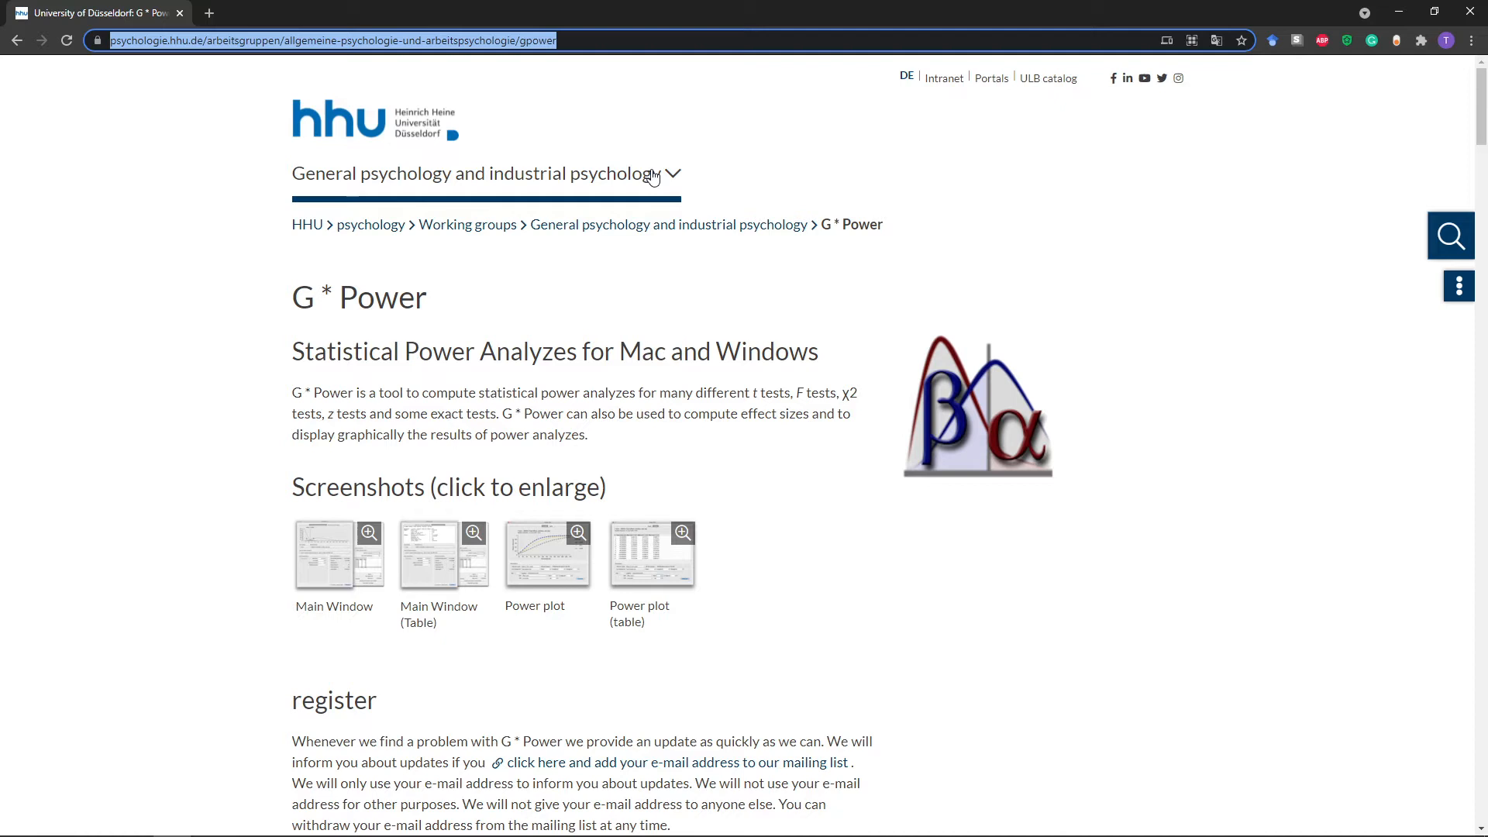
{"action": "mouse_move", "coordinate": [479, 114]}
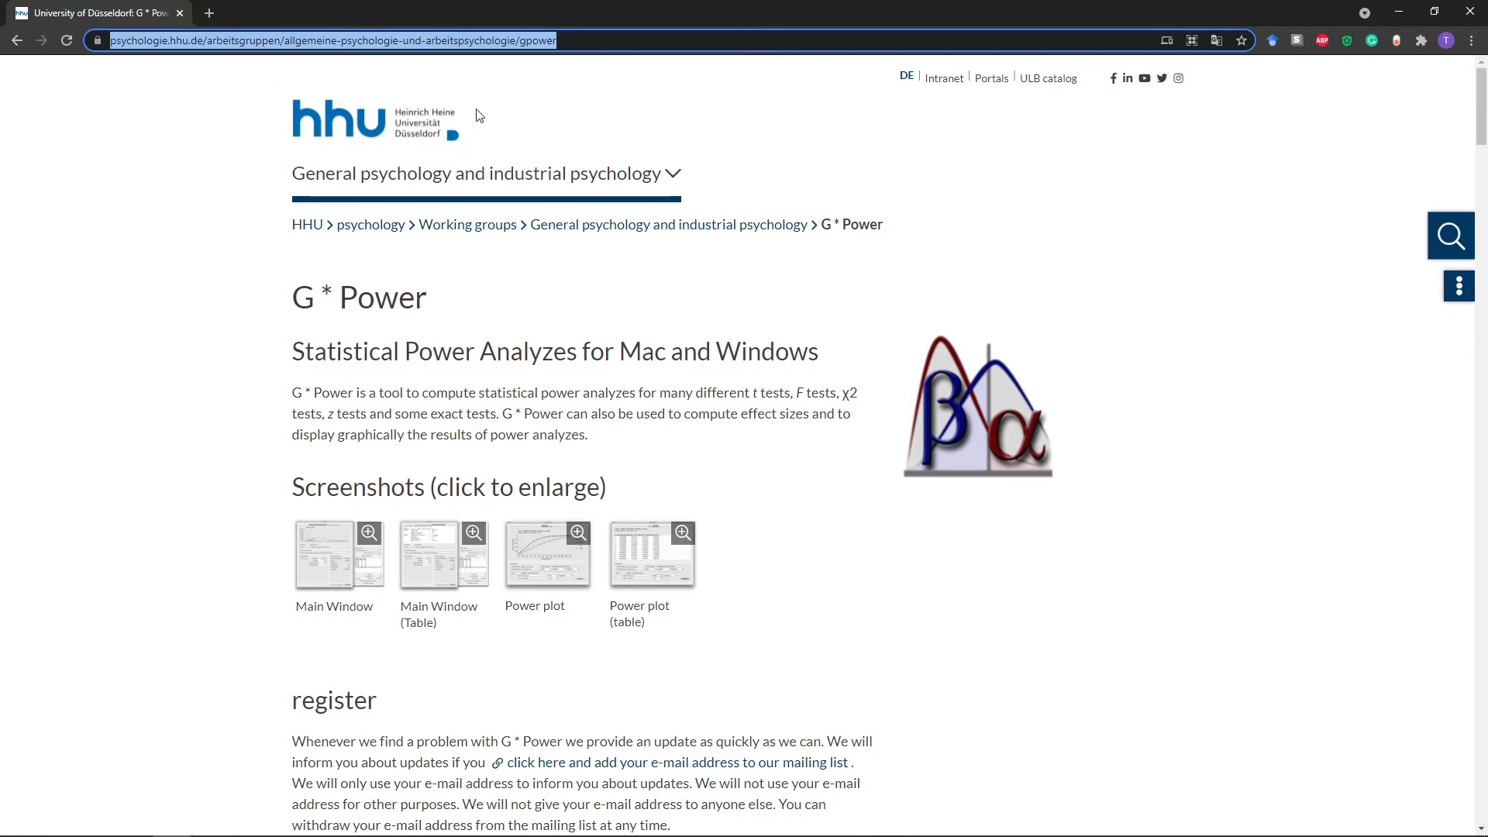
{"action": "mouse_move", "coordinate": [412, 102]}
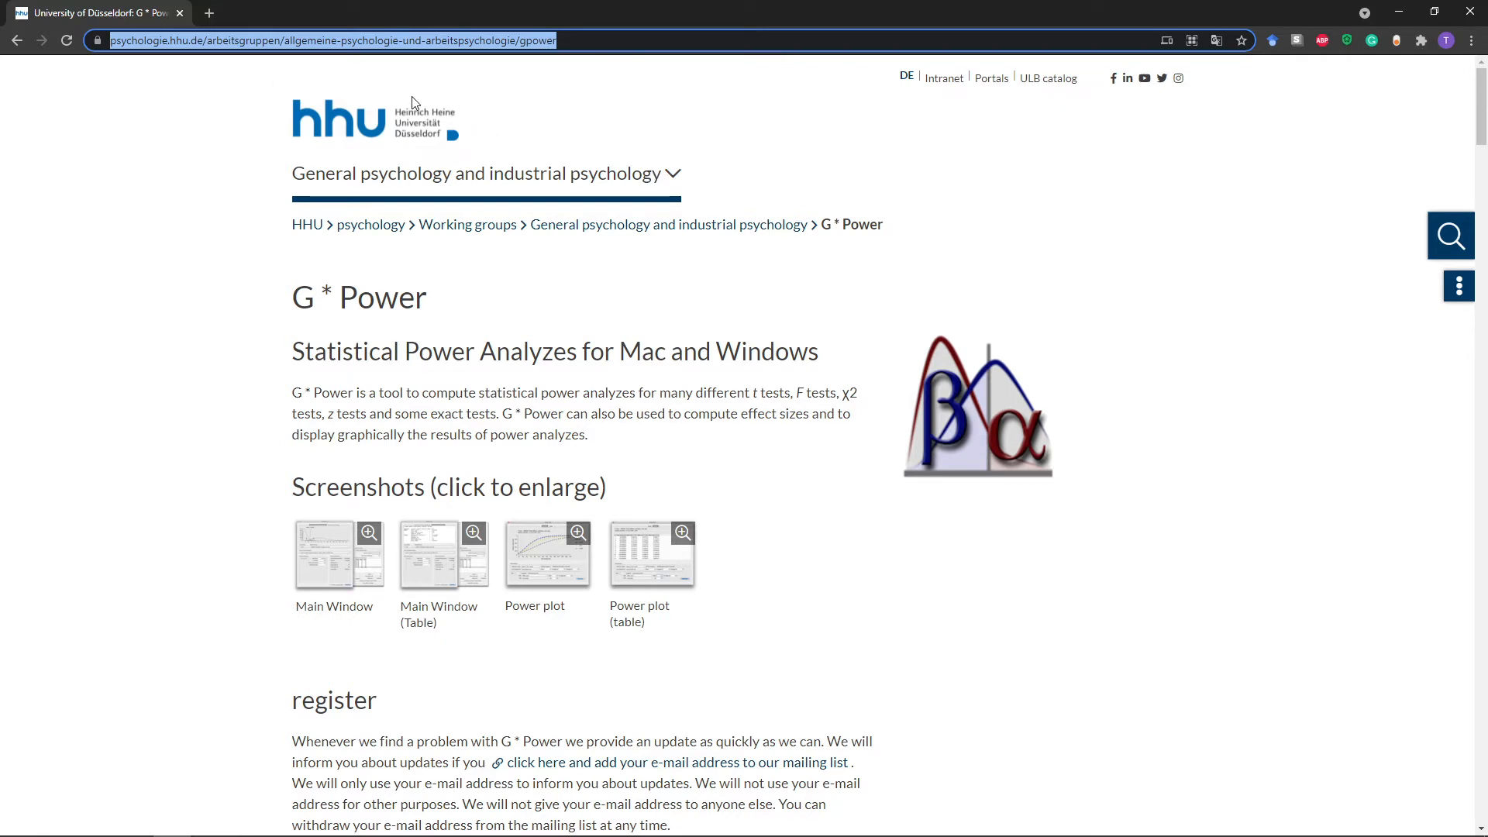
{"action": "mouse_move", "coordinate": [614, 90]}
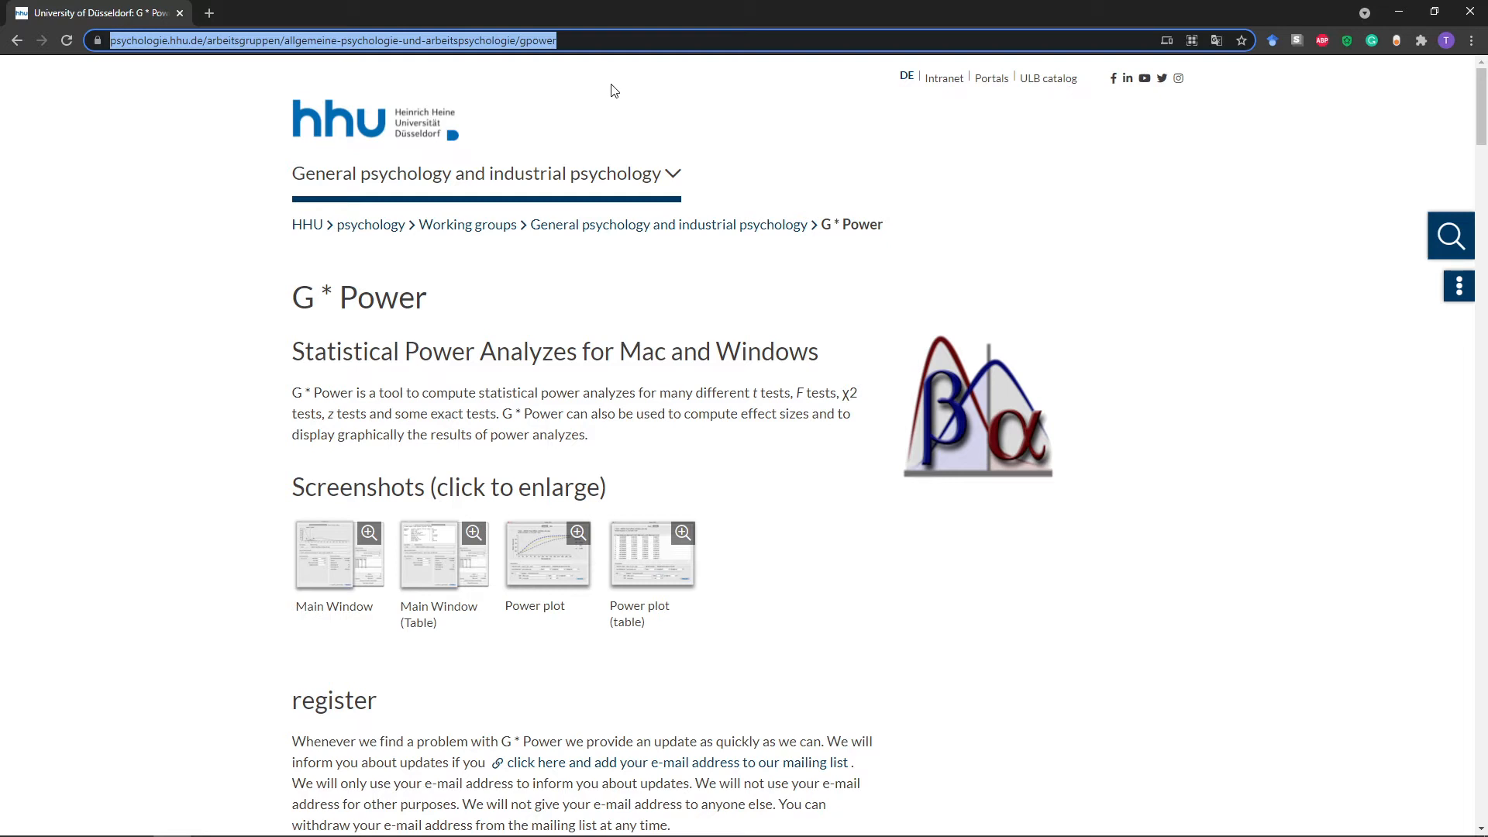
{"action": "mouse_move", "coordinate": [583, 336]}
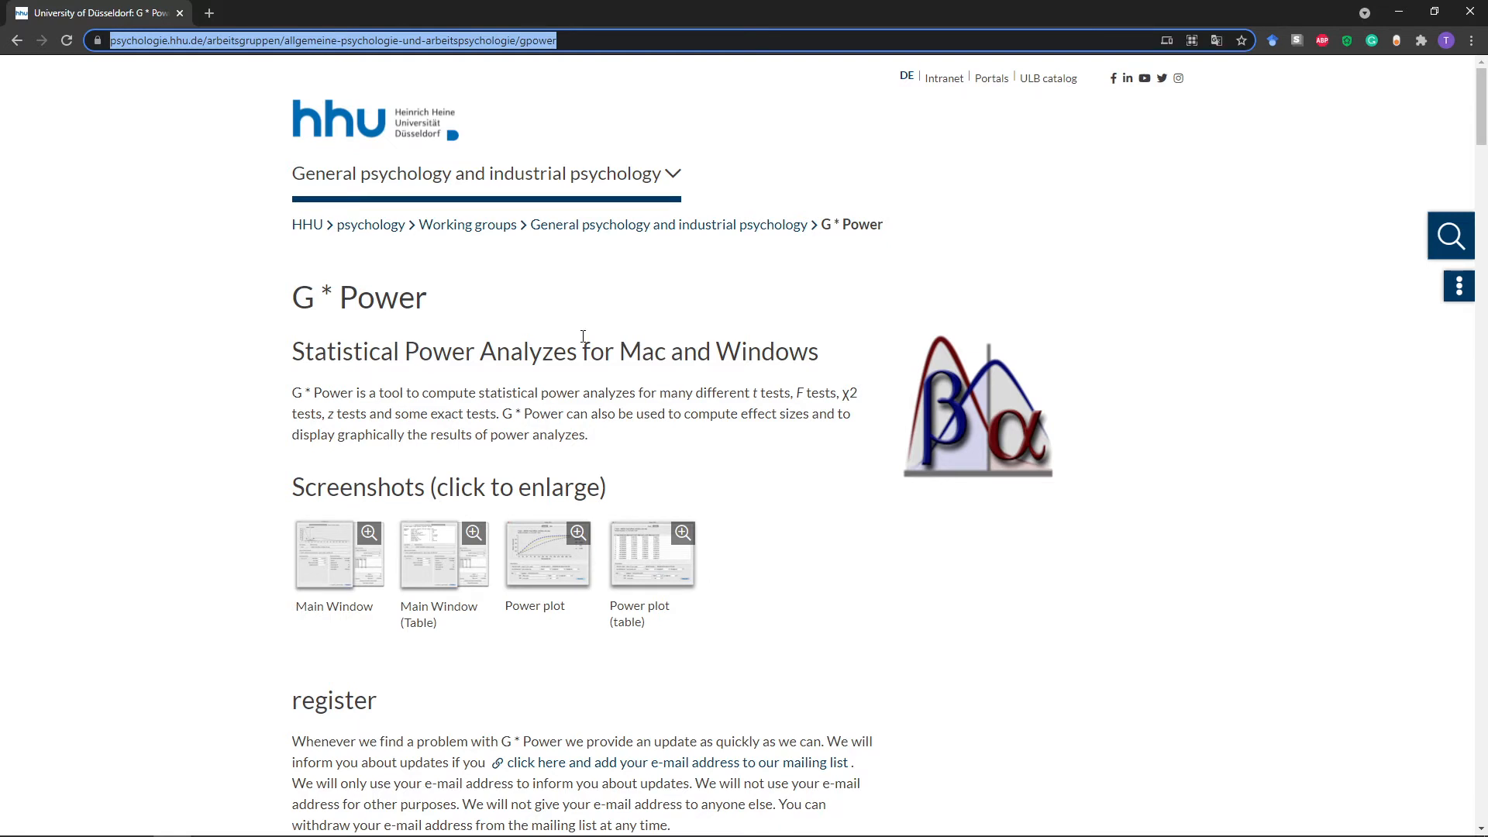
{"action": "scroll", "scroll_direction": "down", "scroll_amount": 3}
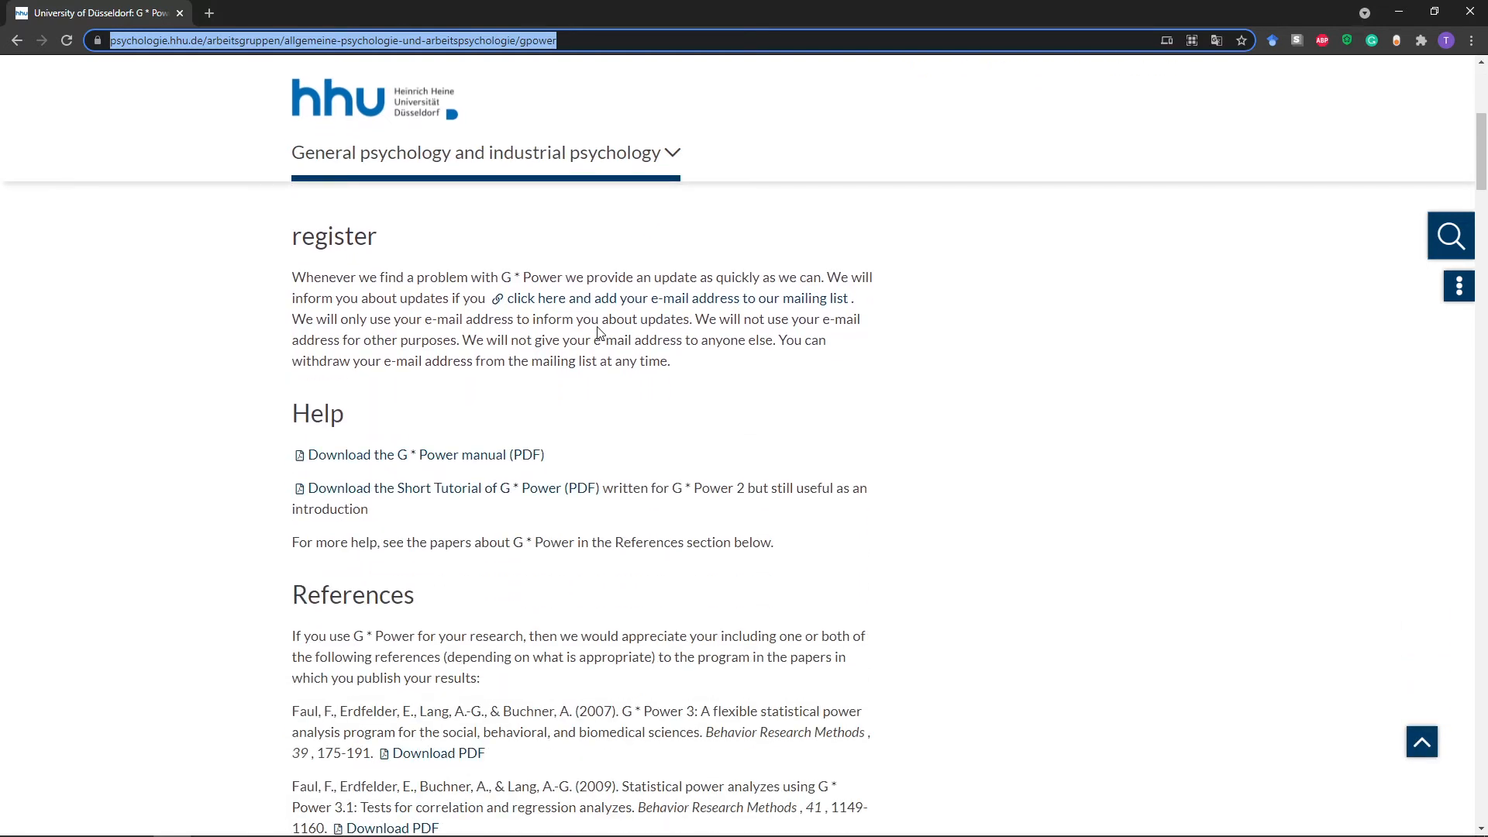
{"action": "mouse_move", "coordinate": [431, 402]}
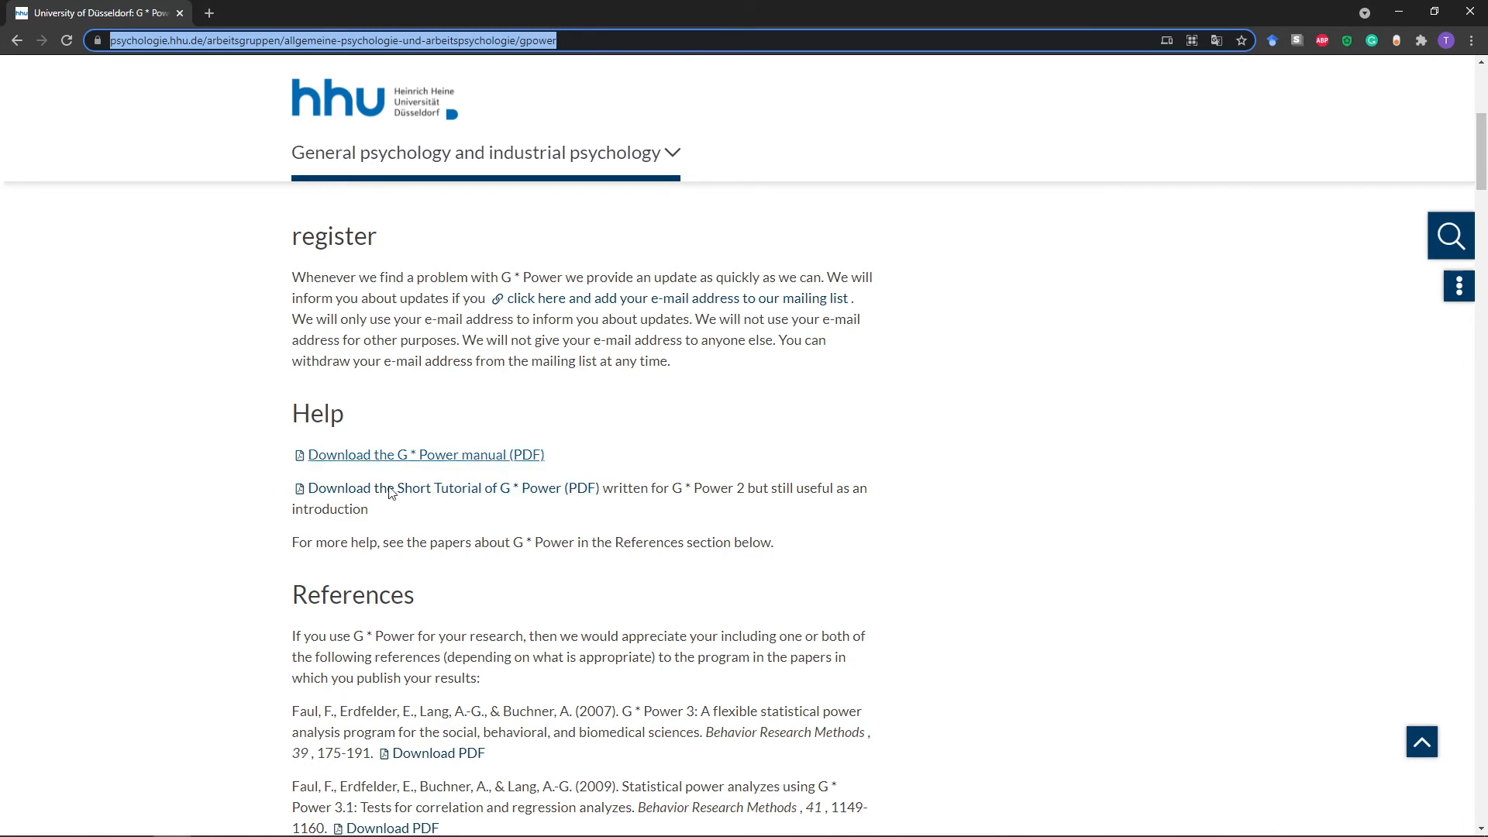
{"action": "mouse_move", "coordinate": [501, 400]}
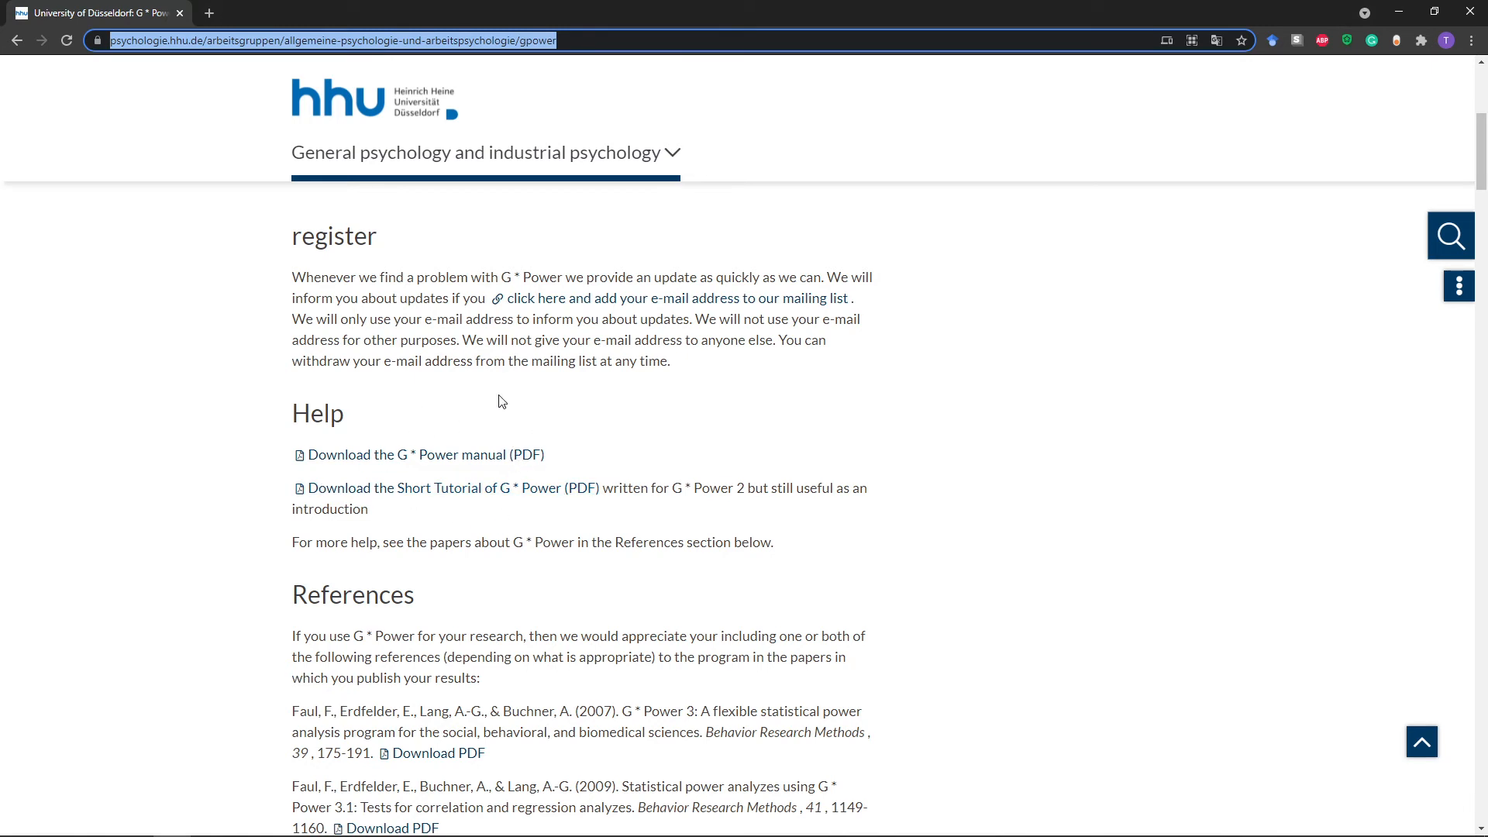
{"action": "mouse_move", "coordinate": [476, 391]}
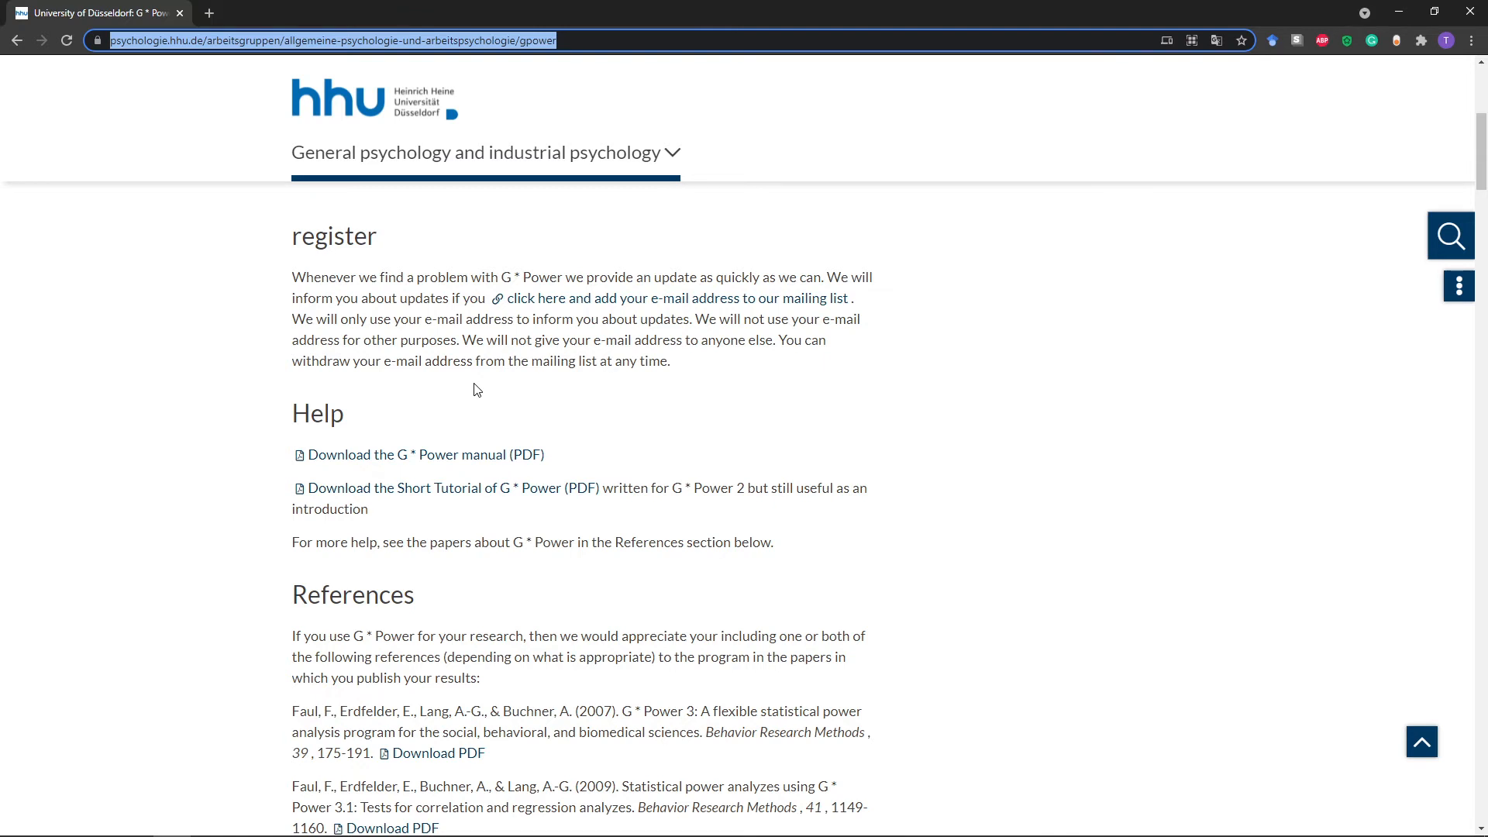
{"action": "scroll", "scroll_direction": "down", "scroll_amount": 3}
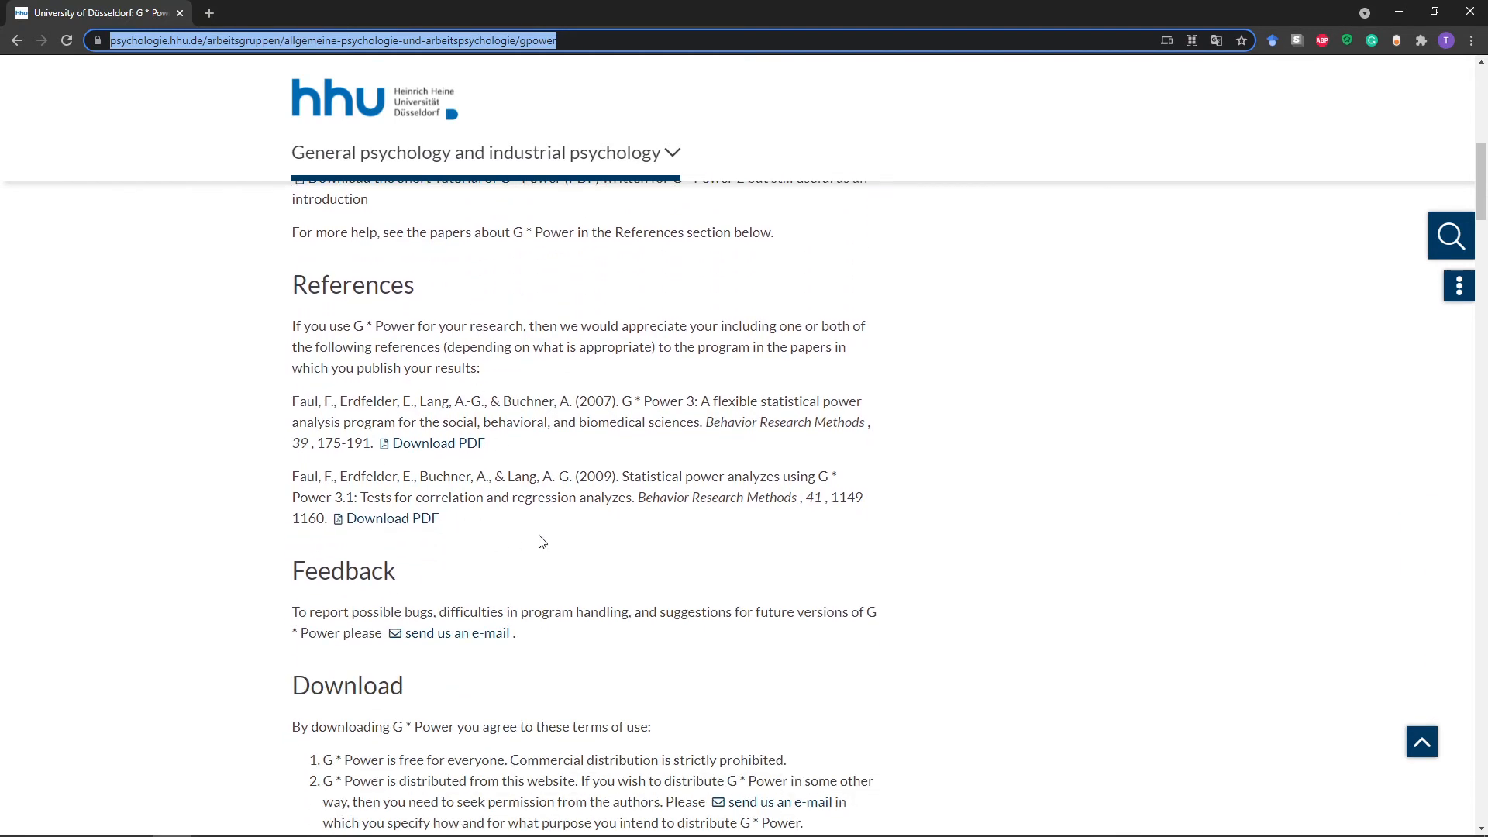
{"action": "scroll", "scroll_direction": "down", "scroll_amount": 3}
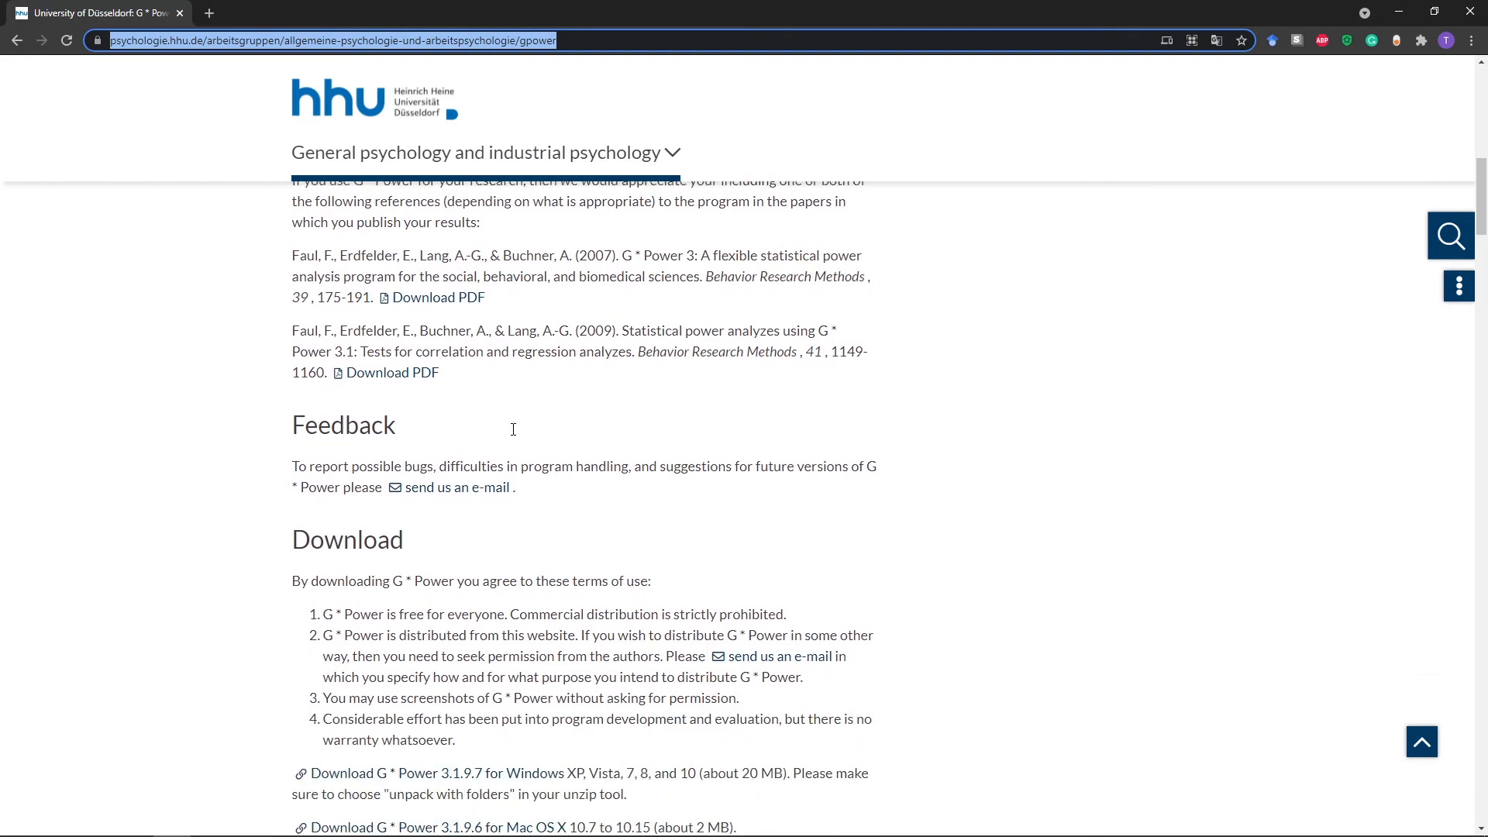
{"action": "scroll", "scroll_direction": "down", "scroll_amount": 3}
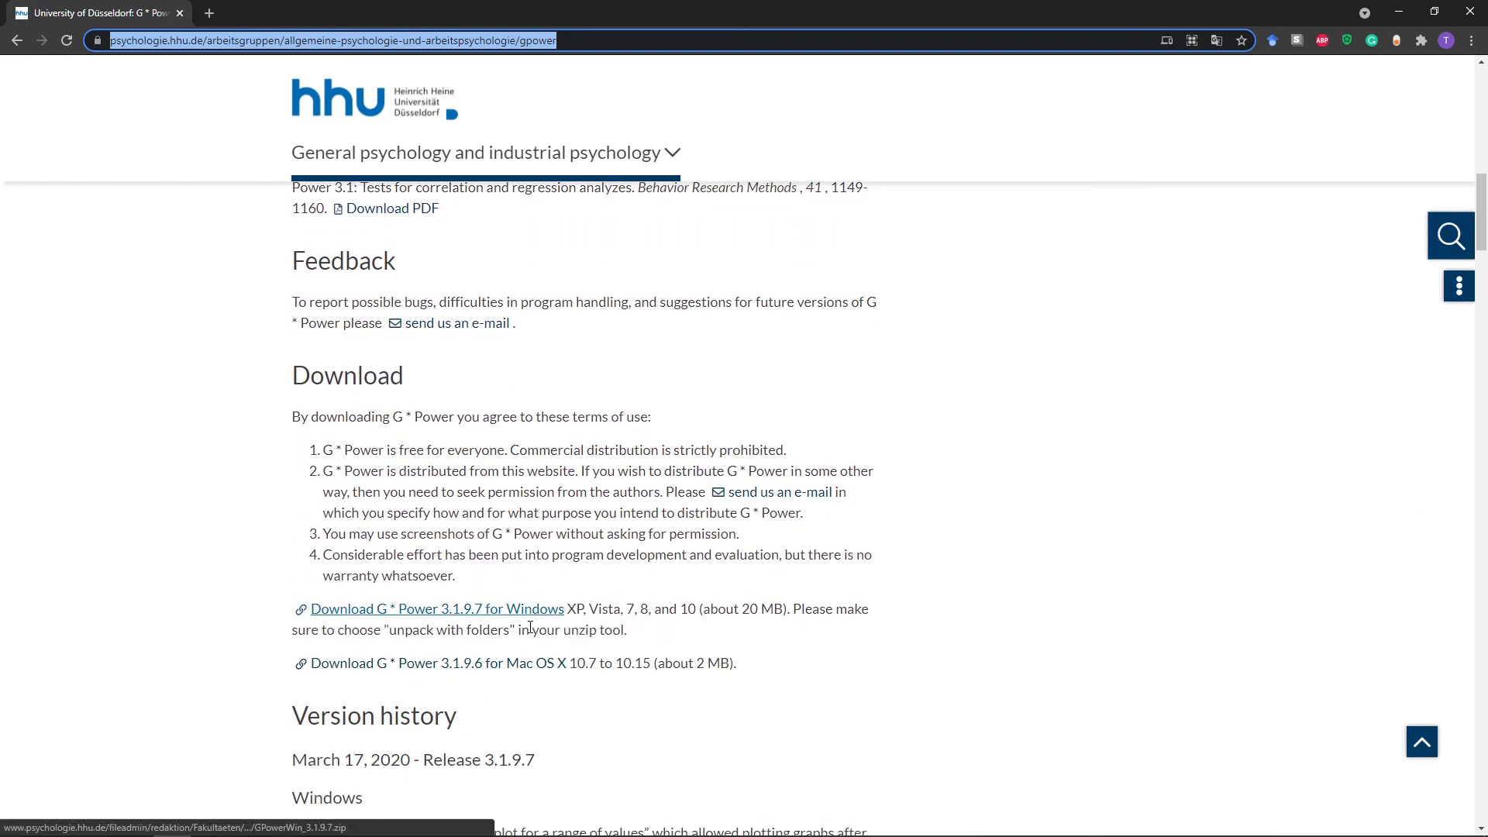
{"action": "mouse_move", "coordinate": [437, 662]}
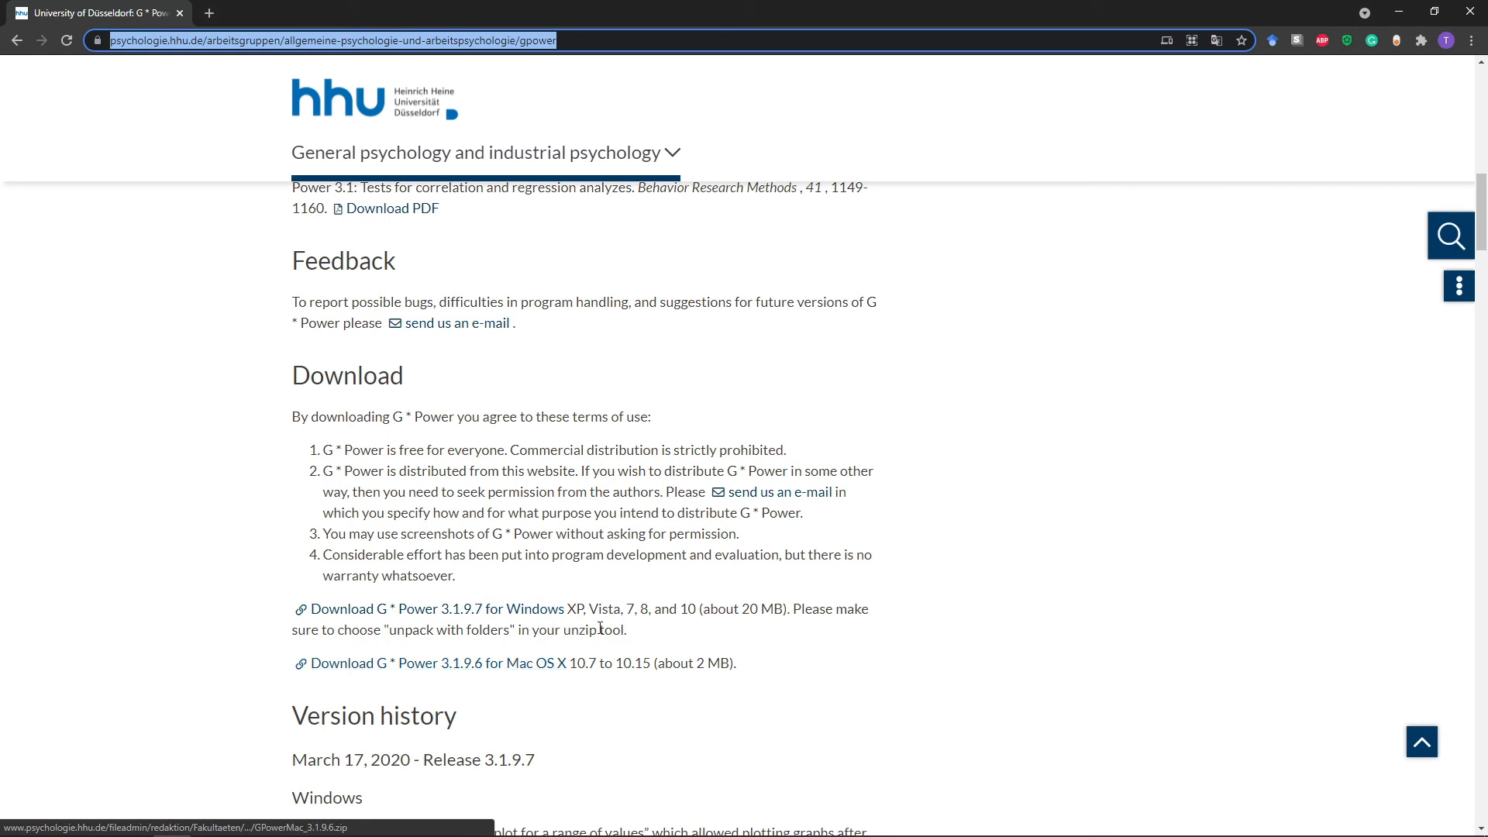
{"action": "mouse_move", "coordinate": [626, 485]}
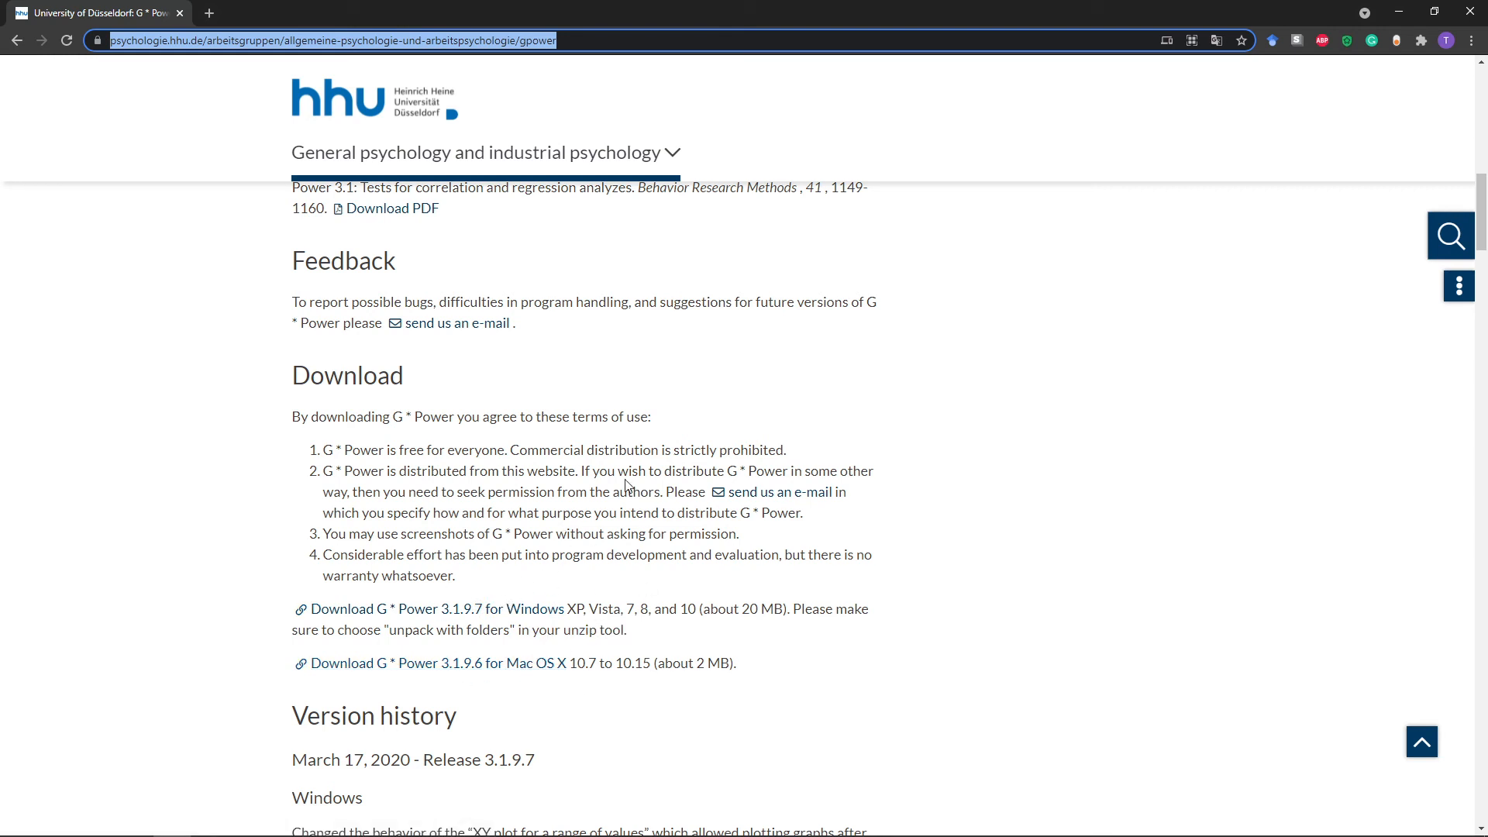